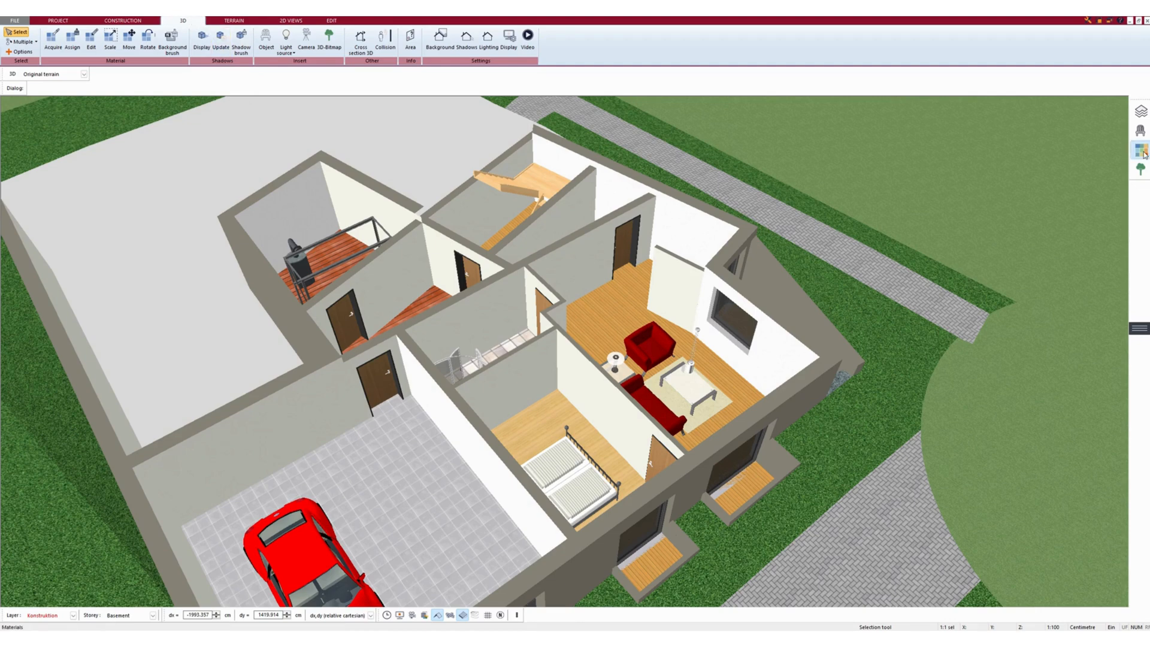
# Show the wood Panels collection with its numbered panel swatches in the material catalogue.
pyautogui.click(1137, 151)
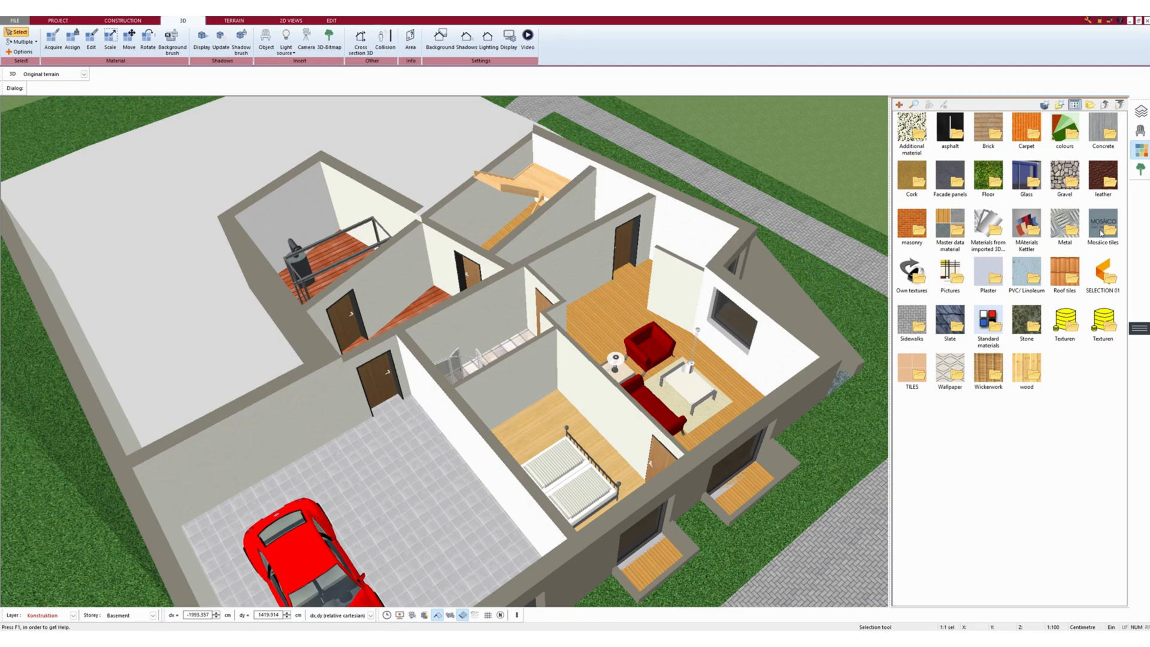
pyautogui.moveTo(1008, 392)
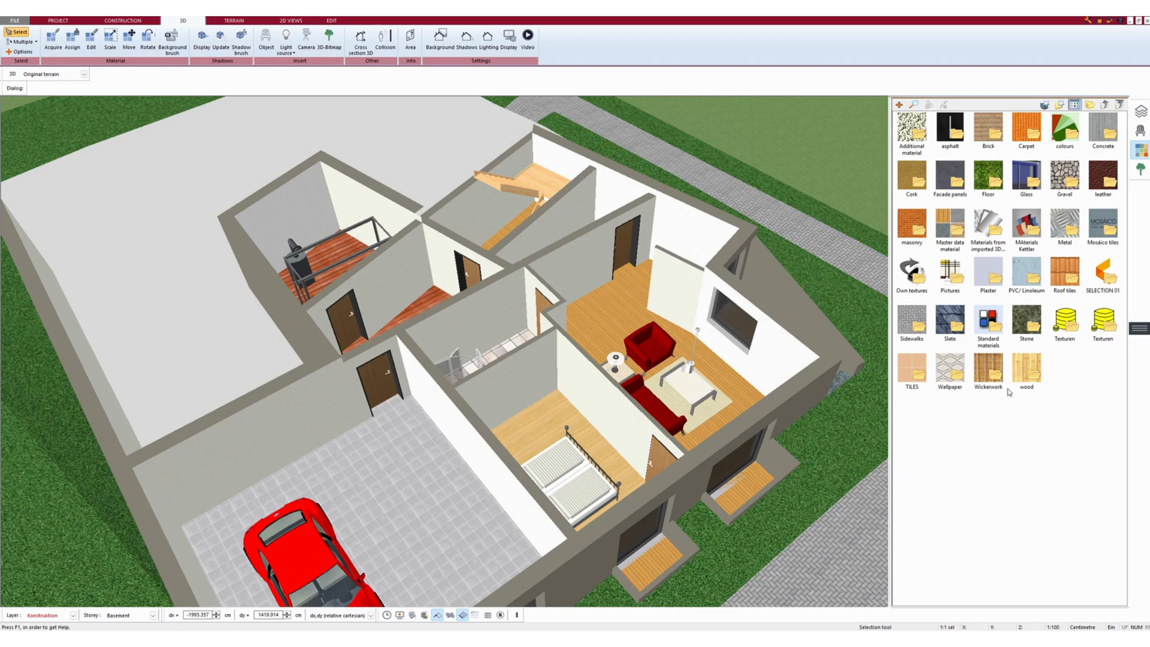
pyautogui.click(1025, 364)
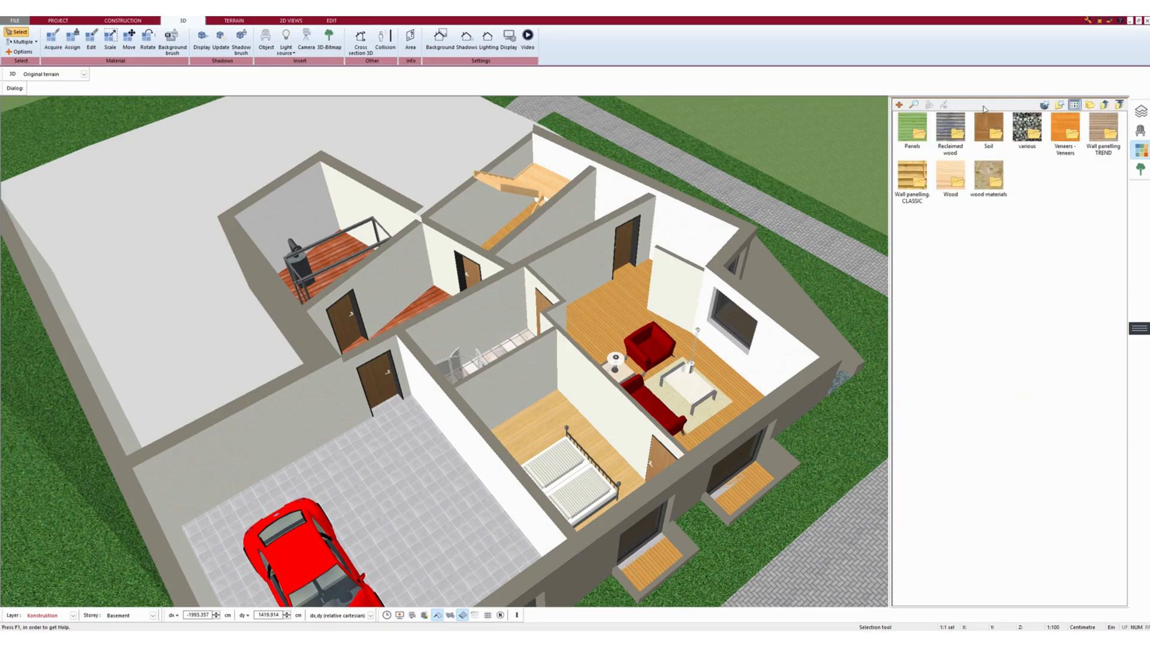
pyautogui.click(912, 130)
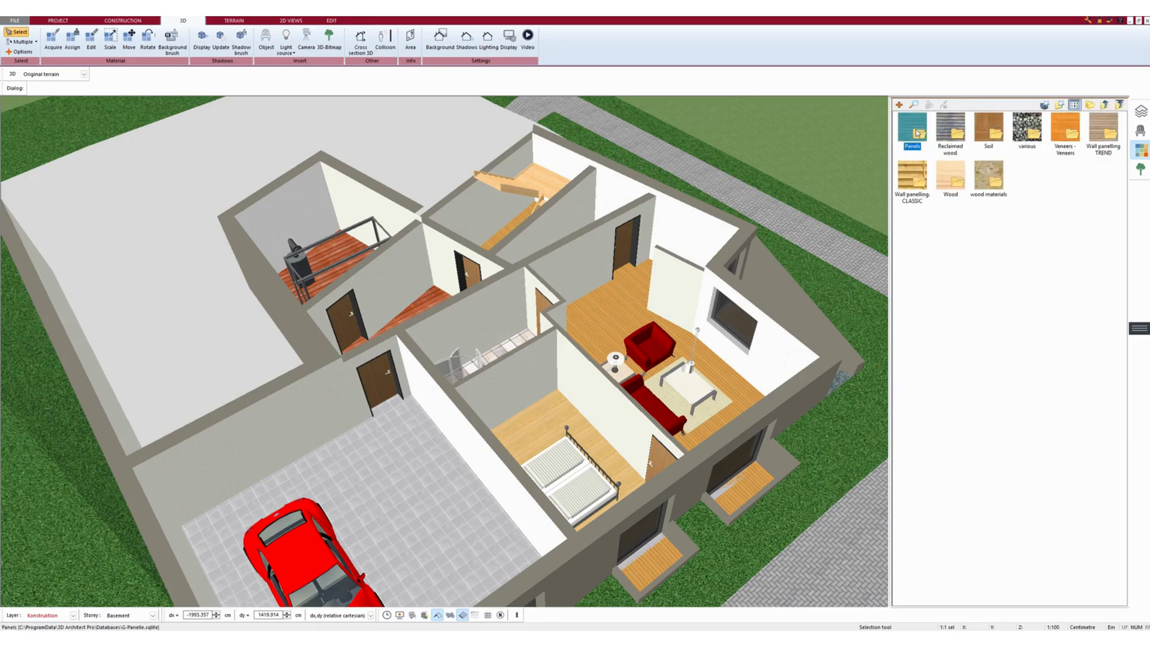
pyautogui.doubleClick(911, 131)
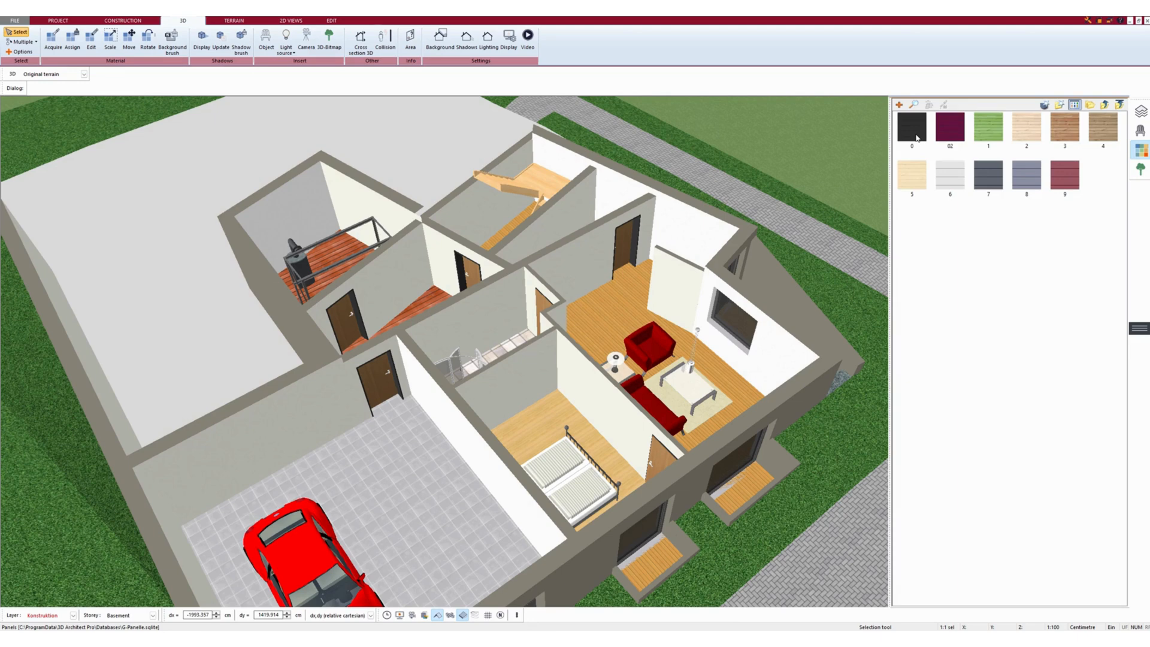
# Assign dark panels to bedroom walls, green panels to the armchair, grey-blue panels to living room walls.
pyautogui.click(912, 126)
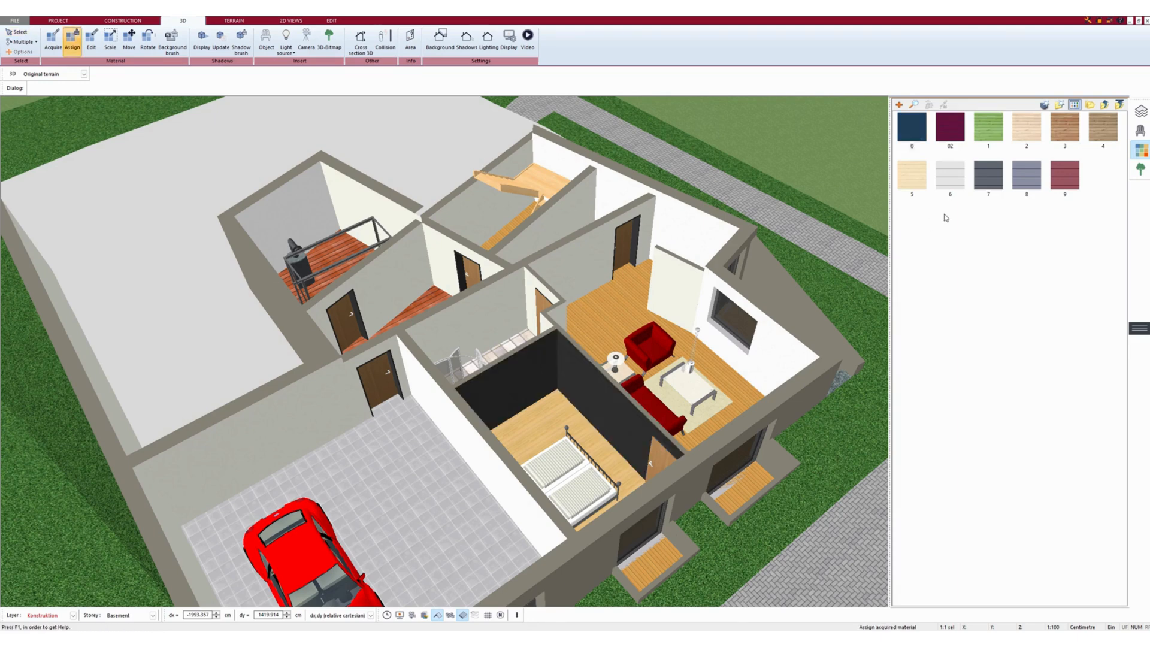
pyautogui.click(645, 345)
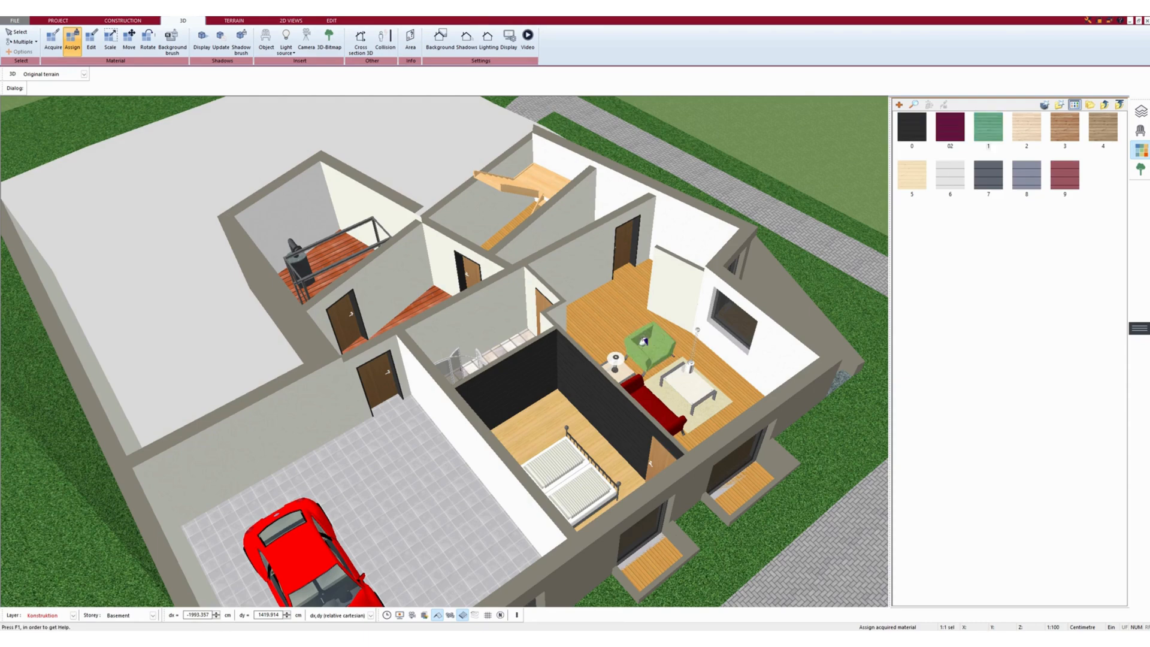
pyautogui.click(1027, 173)
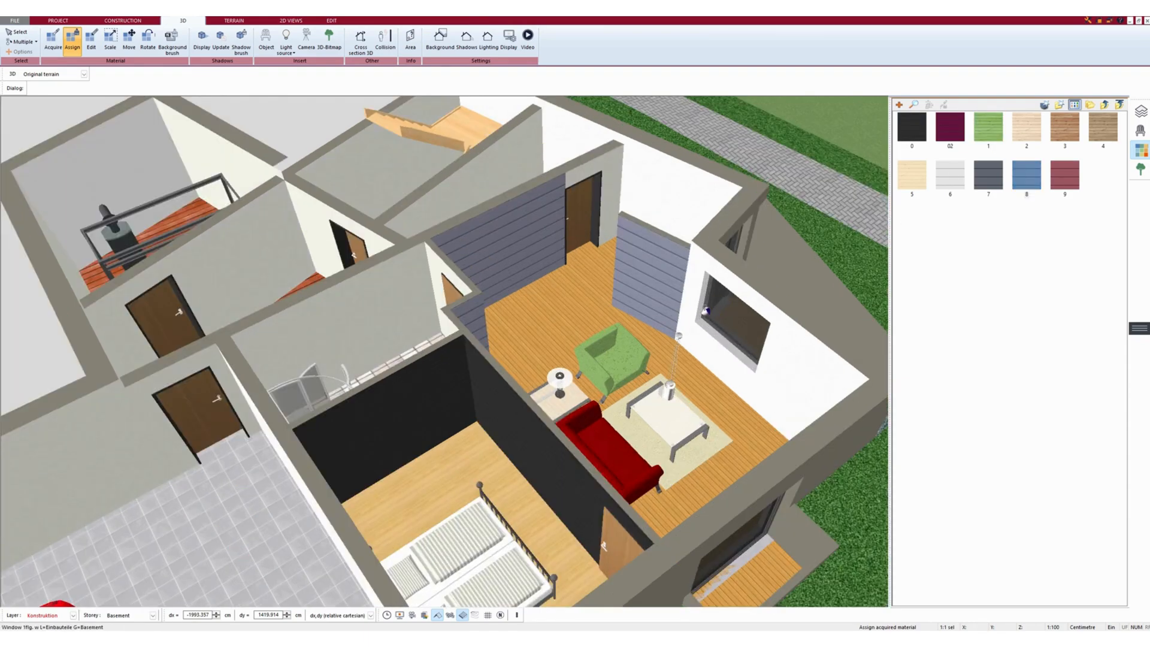
# Assign purple panels to the single living room wall bordering the bedroom.
pyautogui.click(621, 334)
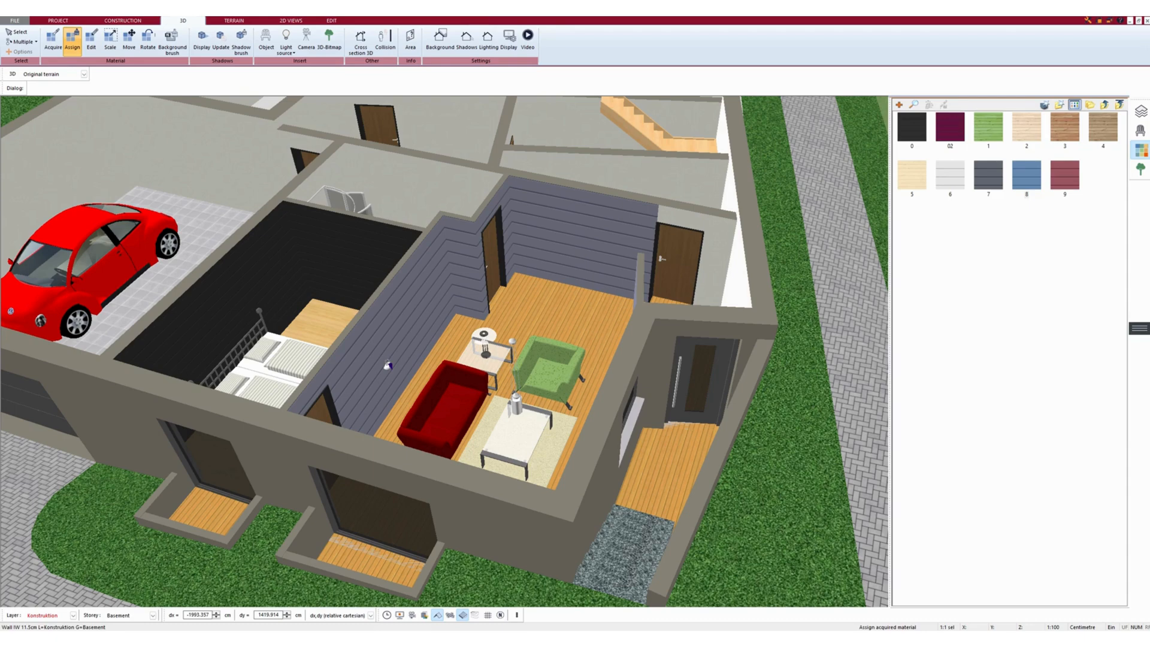
pyautogui.click(949, 126)
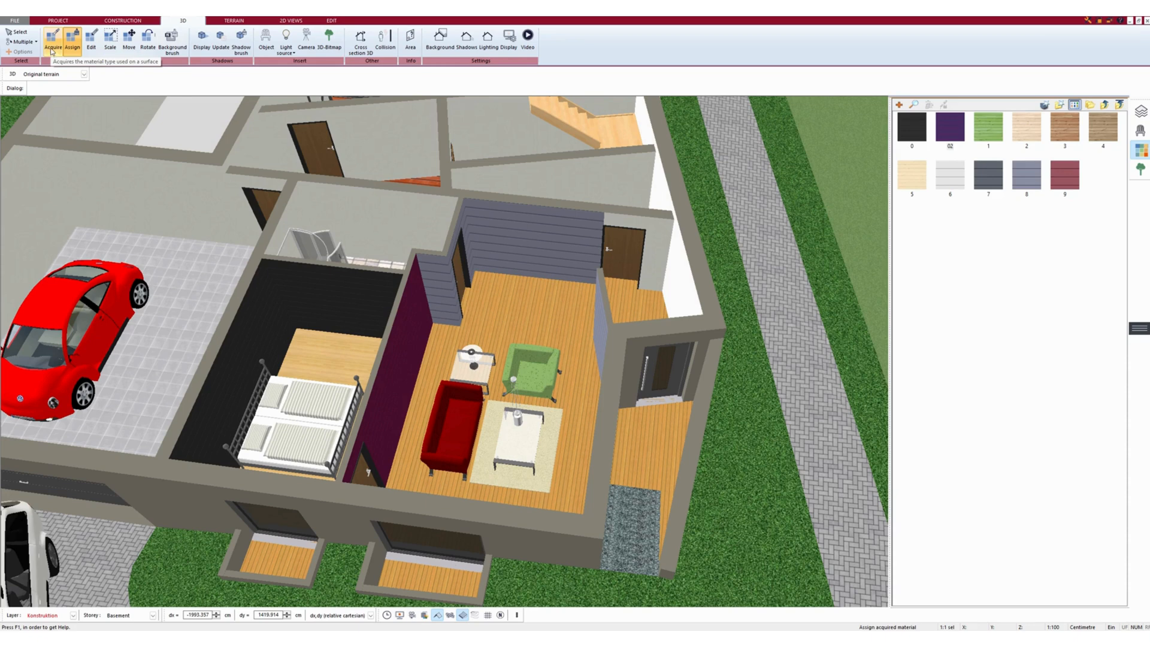
pyautogui.click(52, 41)
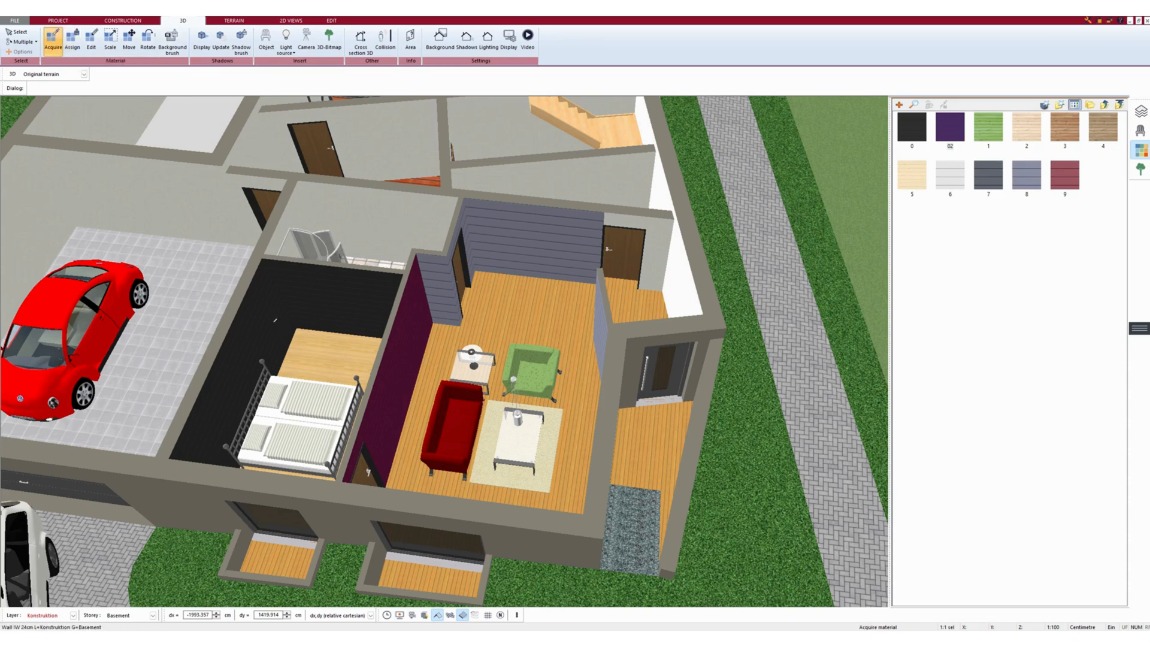
pyautogui.click(71, 41)
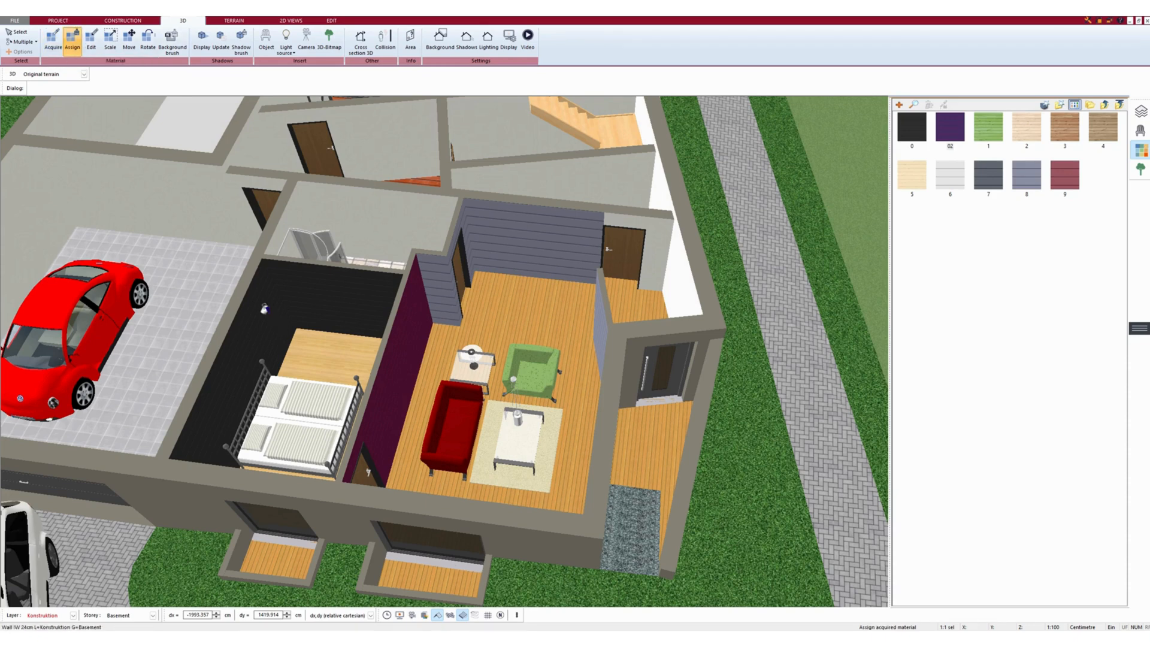